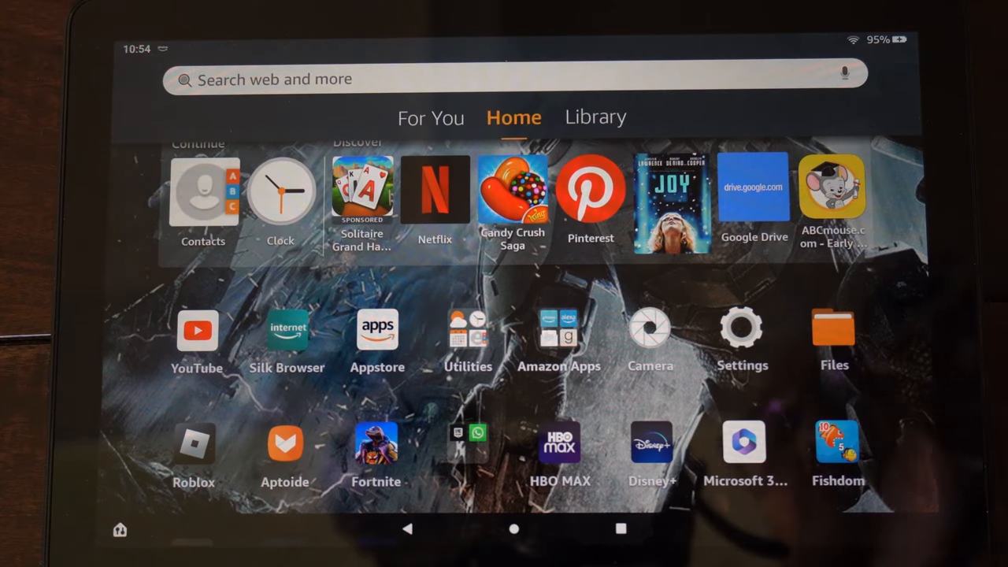
# - Launch the Clock app from the home screen's Utilities folder to see the alarm list
pyautogui.scroll(-3)
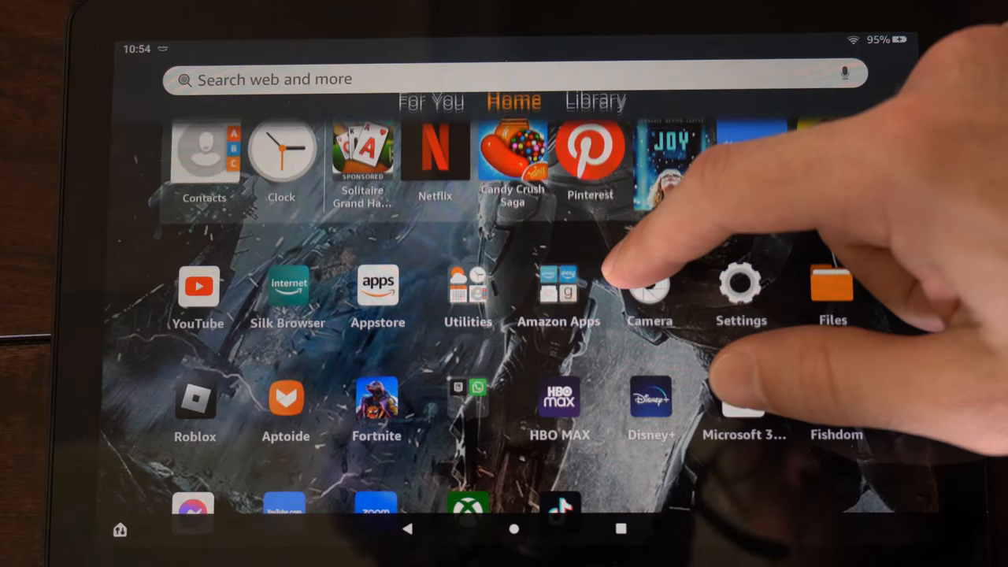
pyautogui.click(468, 288)
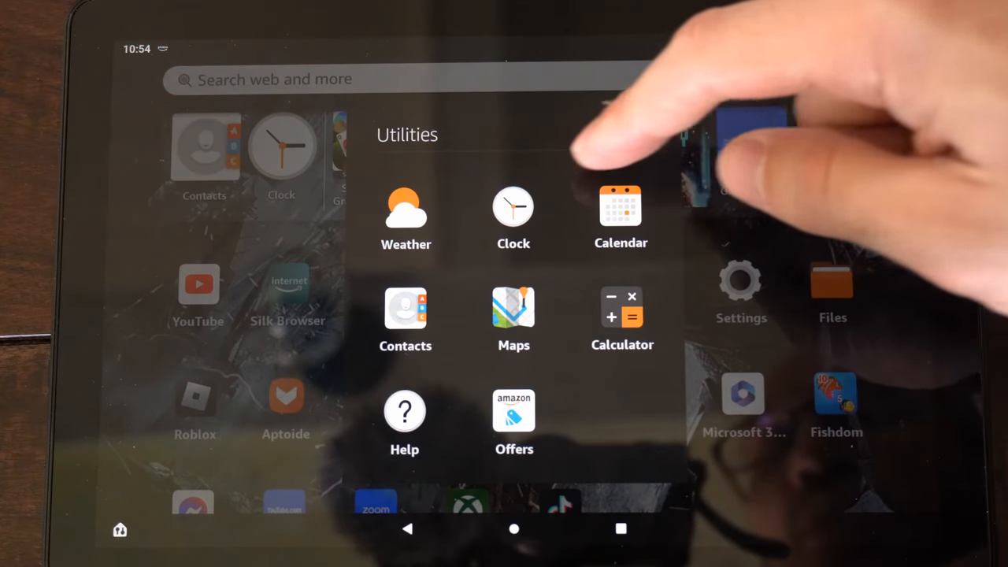
pyautogui.click(513, 208)
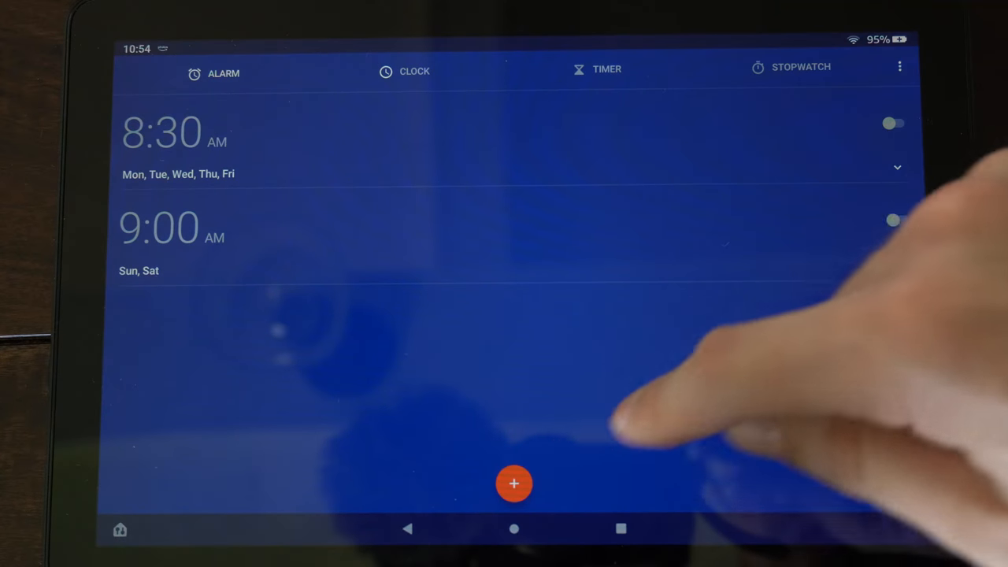
# - Switch on the 9:00 AM alarm and expand it to show its Sun and Sat repeat days
pyautogui.click(513, 483)
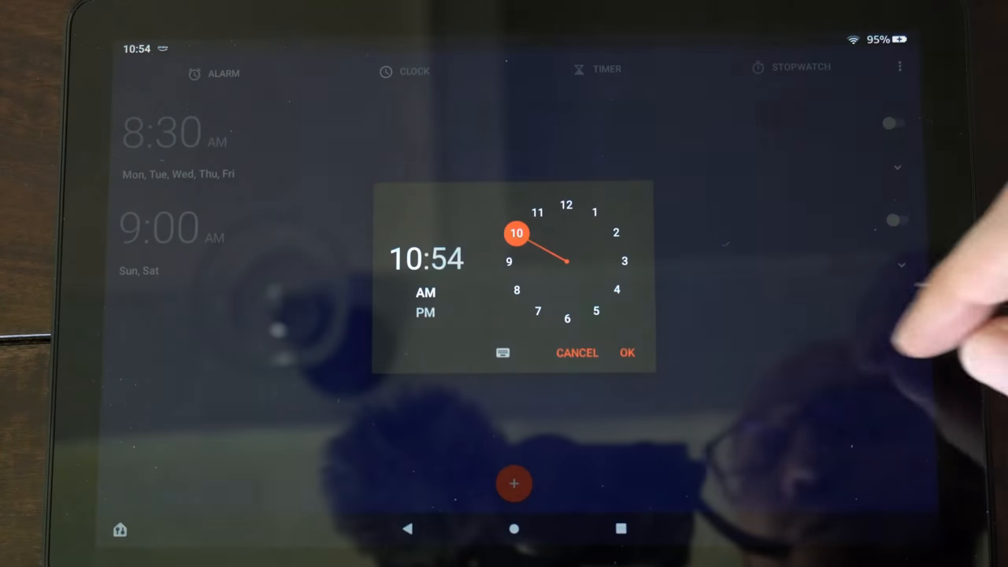
pyautogui.click(538, 214)
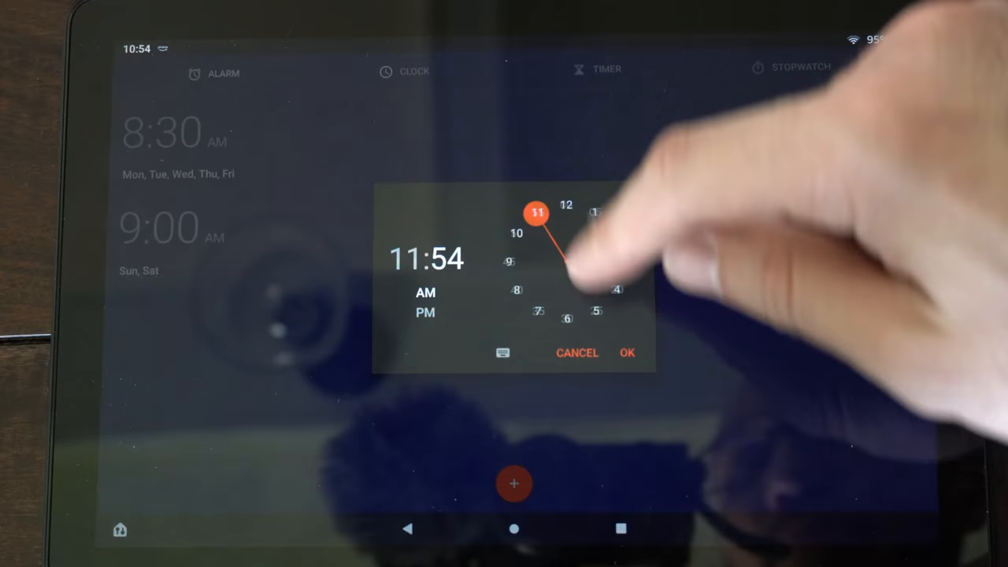
pyautogui.click(627, 352)
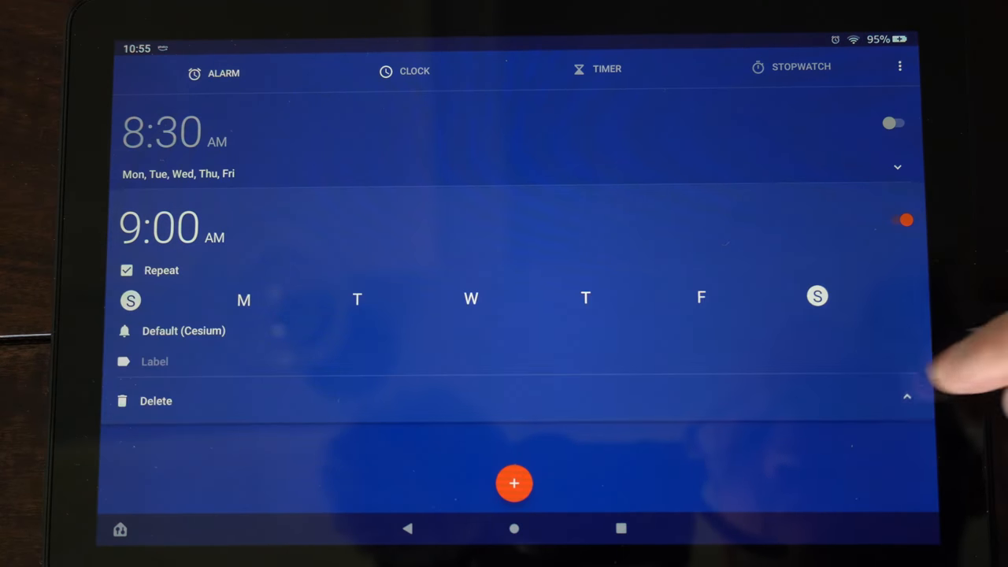
# - Make the 9:00 AM alarm repeat Sun, Wed, Thu, Fri, then go home
pyautogui.click(817, 298)
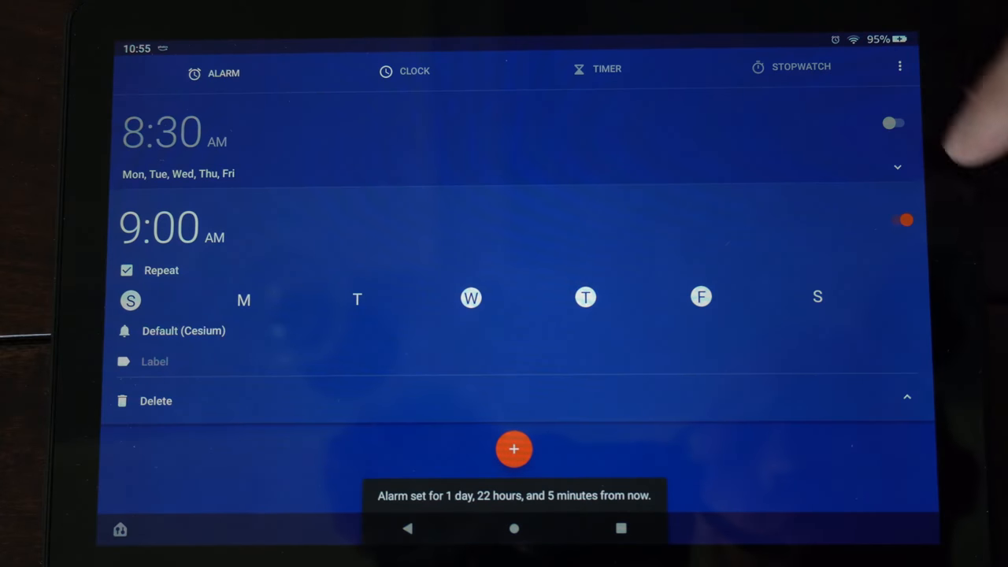
pyautogui.click(907, 396)
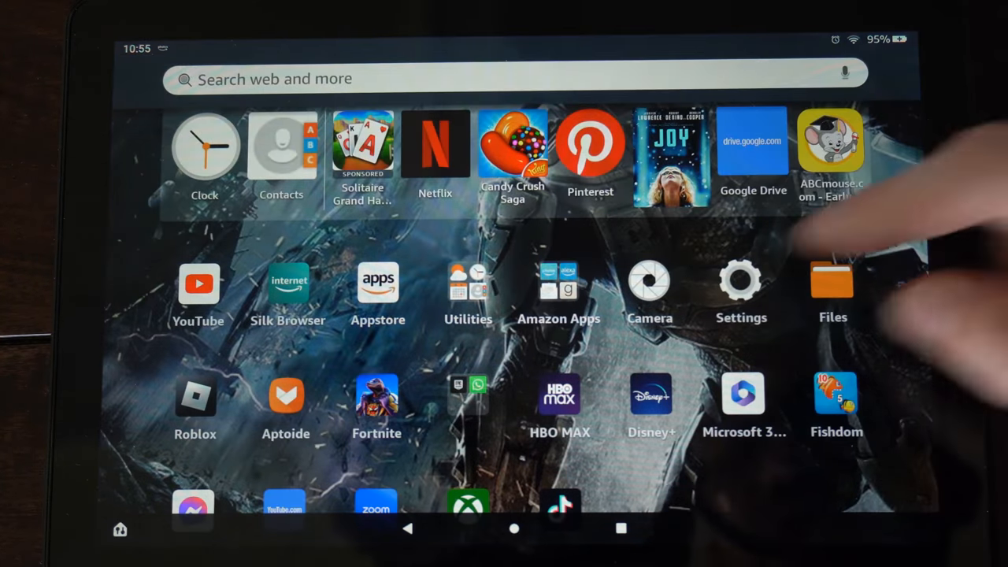
# - Reopen Clock, expand the 8:30 AM alarm, then view the 10:56 AM current-time screen
pyautogui.click(205, 145)
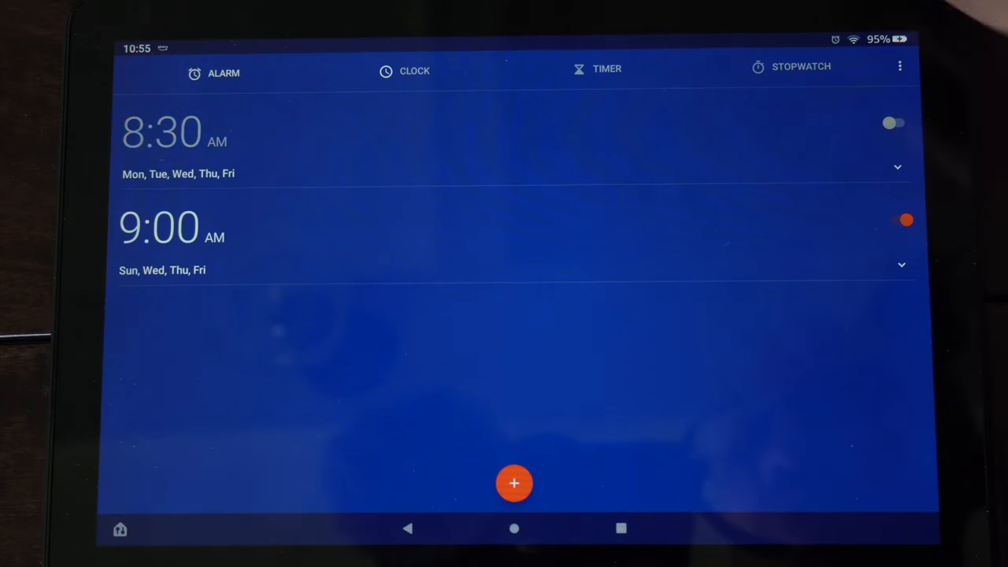
pyautogui.click(897, 166)
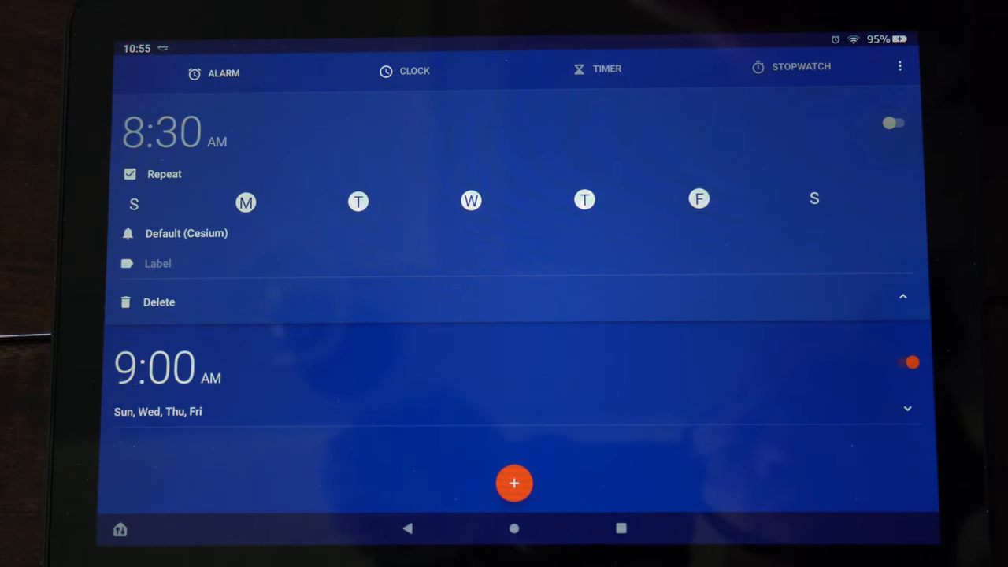
pyautogui.click(404, 70)
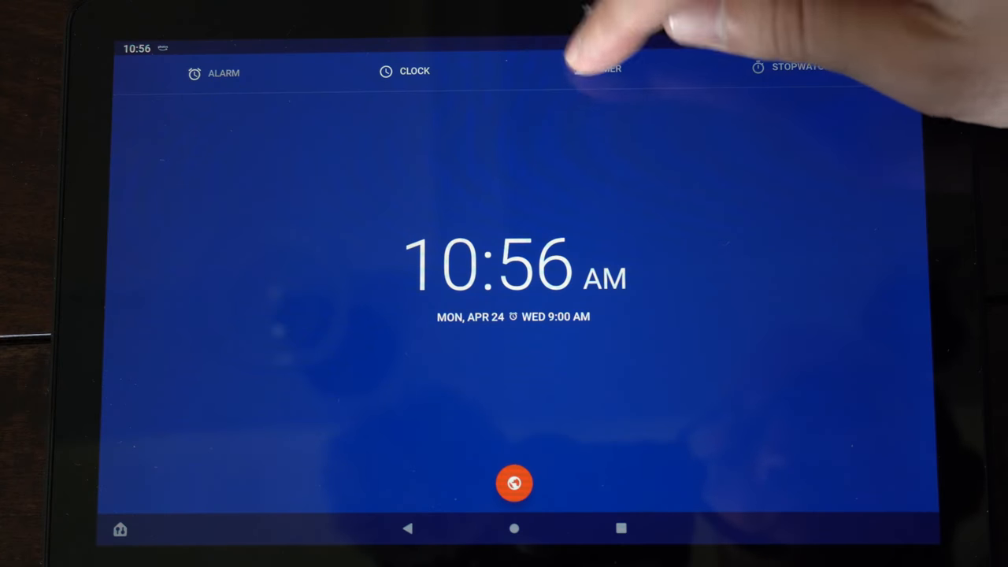
# - Pause the stopwatch at 0.90 seconds, then reopen Clock from Utilities to the alarm list
pyautogui.click(599, 70)
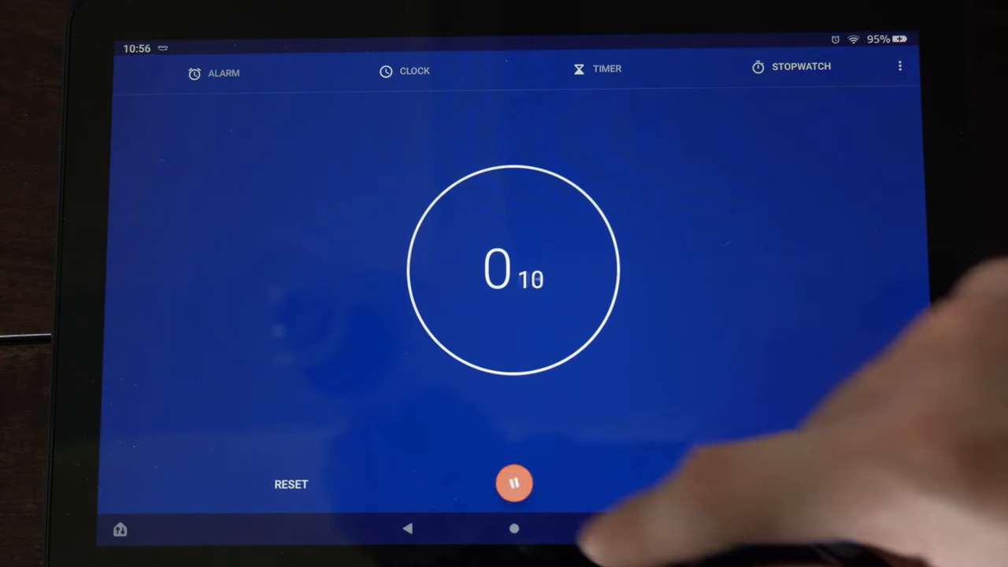
pyautogui.click(515, 483)
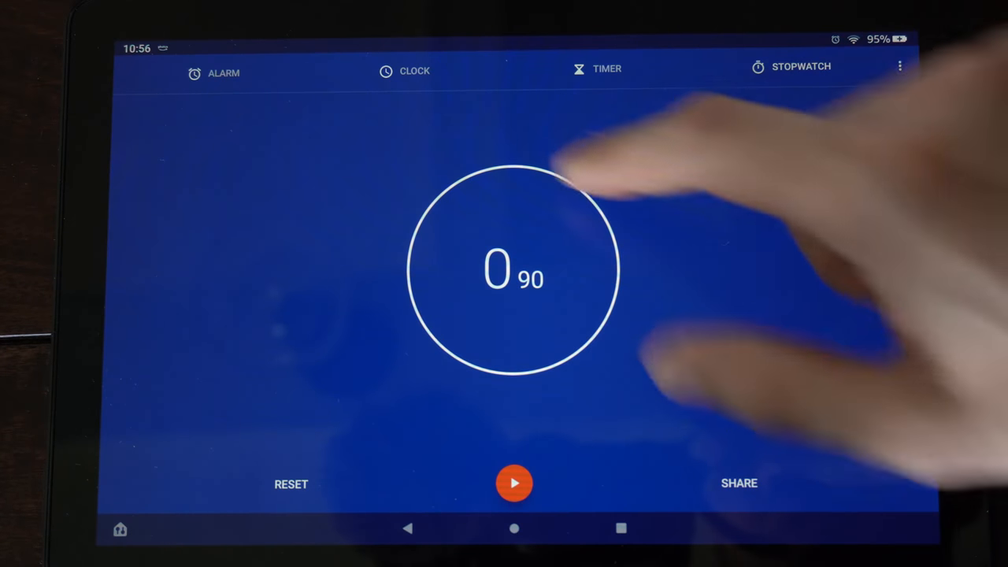
pyautogui.click(214, 72)
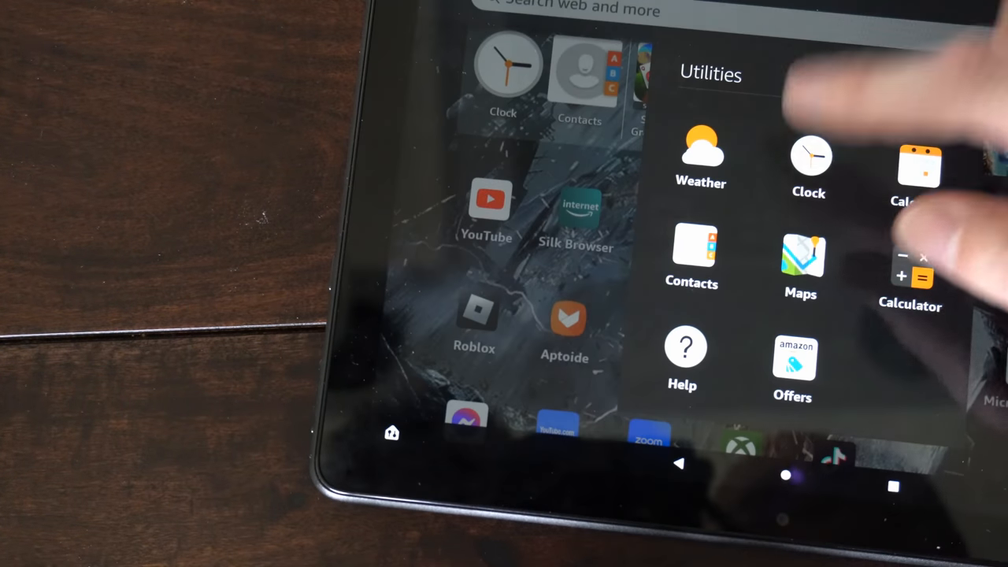
pyautogui.click(809, 158)
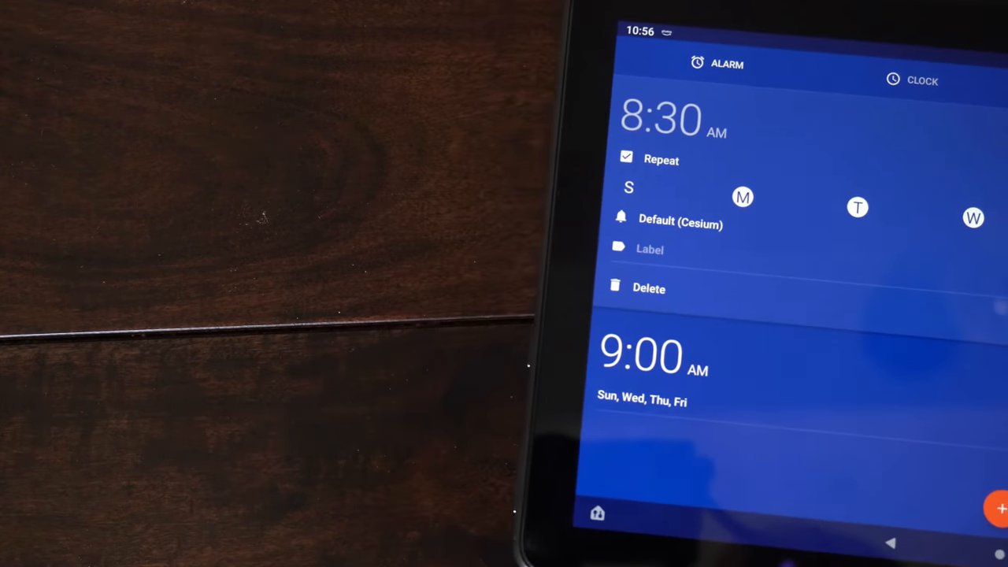